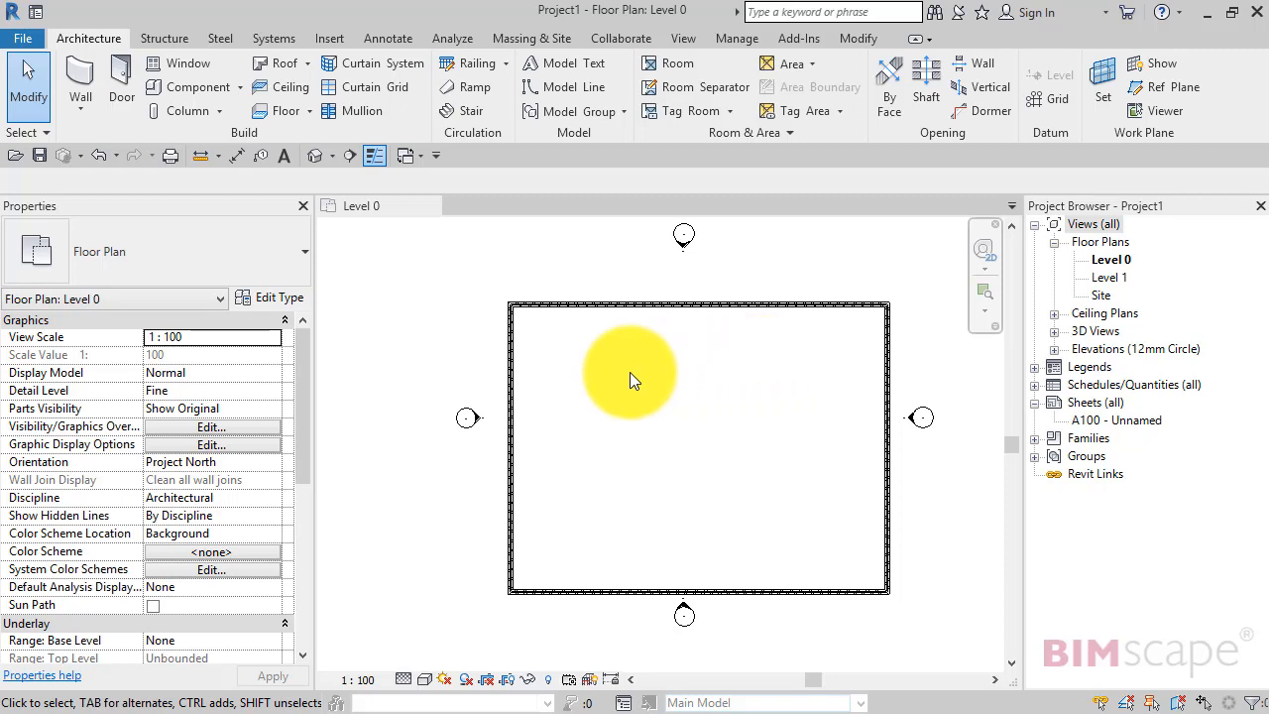
pyautogui.moveTo(159, 216)
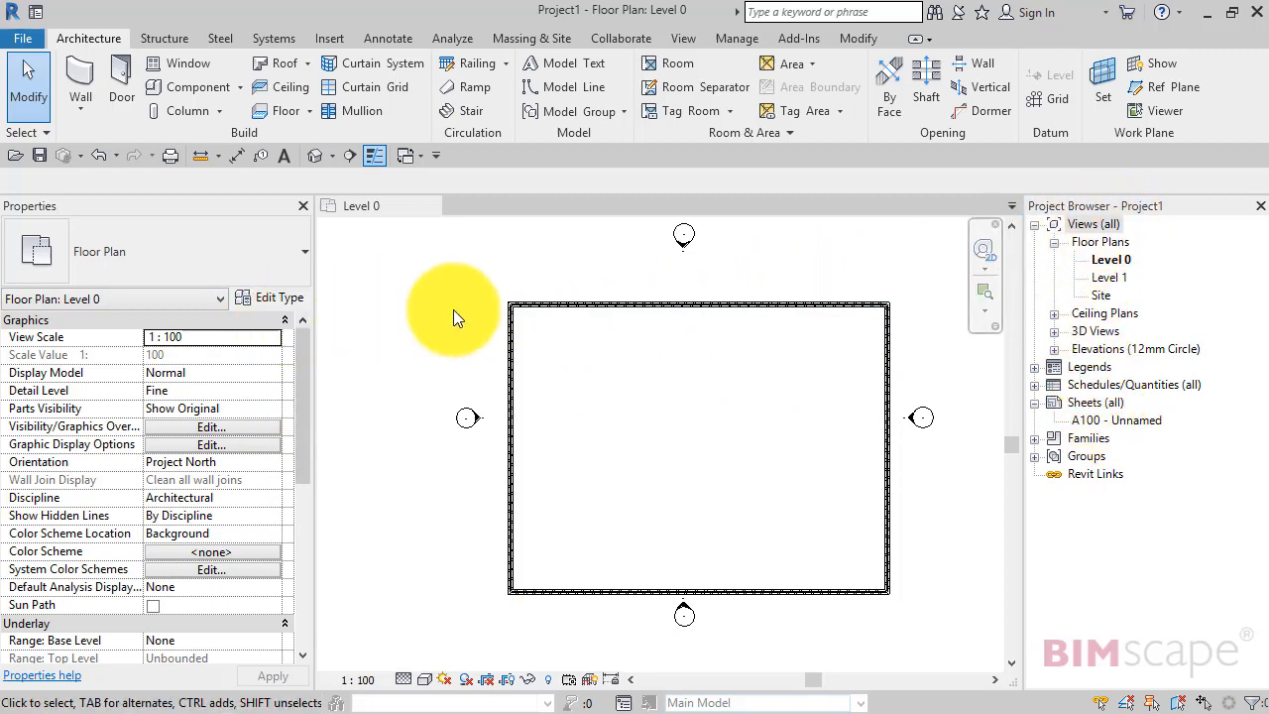
pyautogui.moveTo(959, 294)
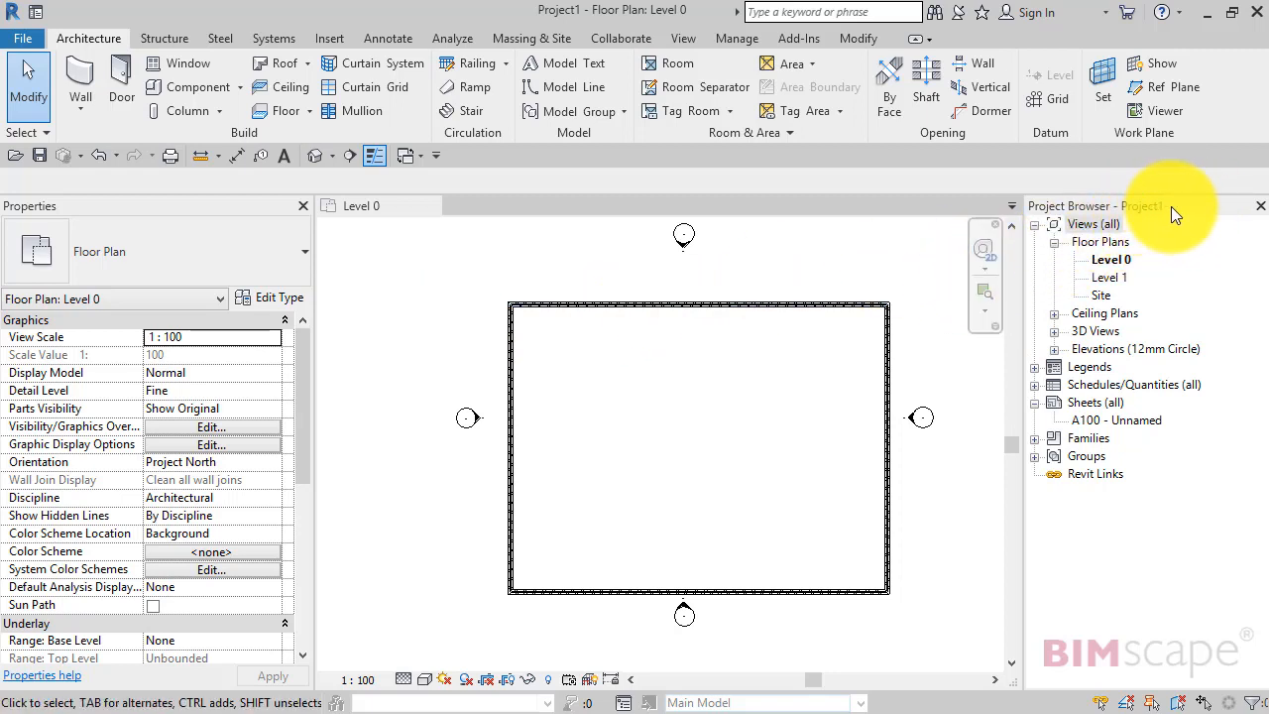
pyautogui.moveTo(1208, 215)
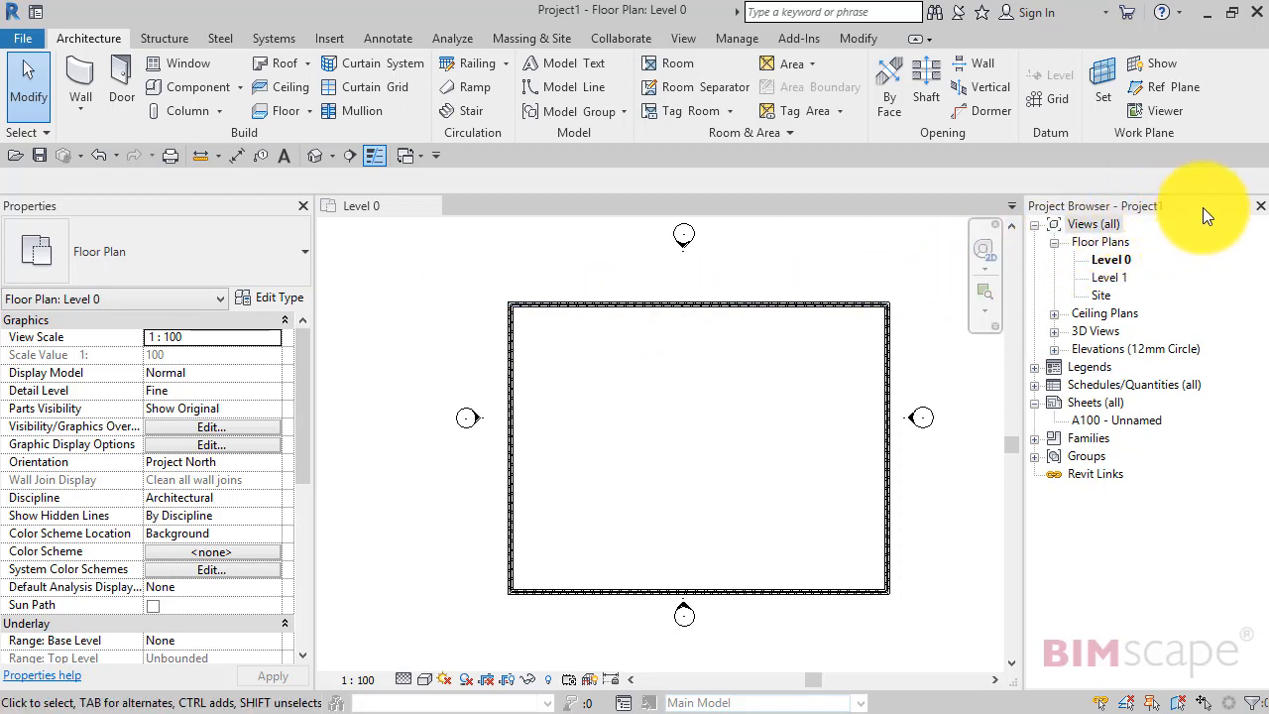
pyautogui.moveTo(1197, 214)
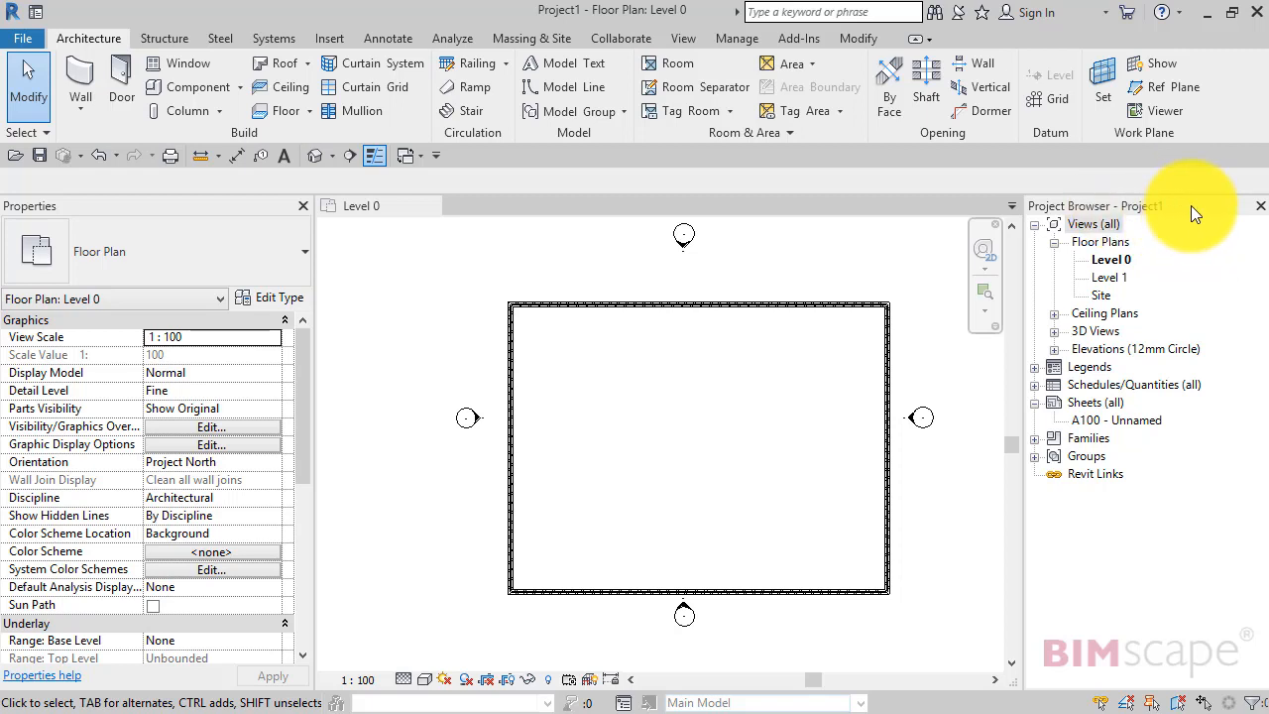
pyautogui.moveTo(1195, 216)
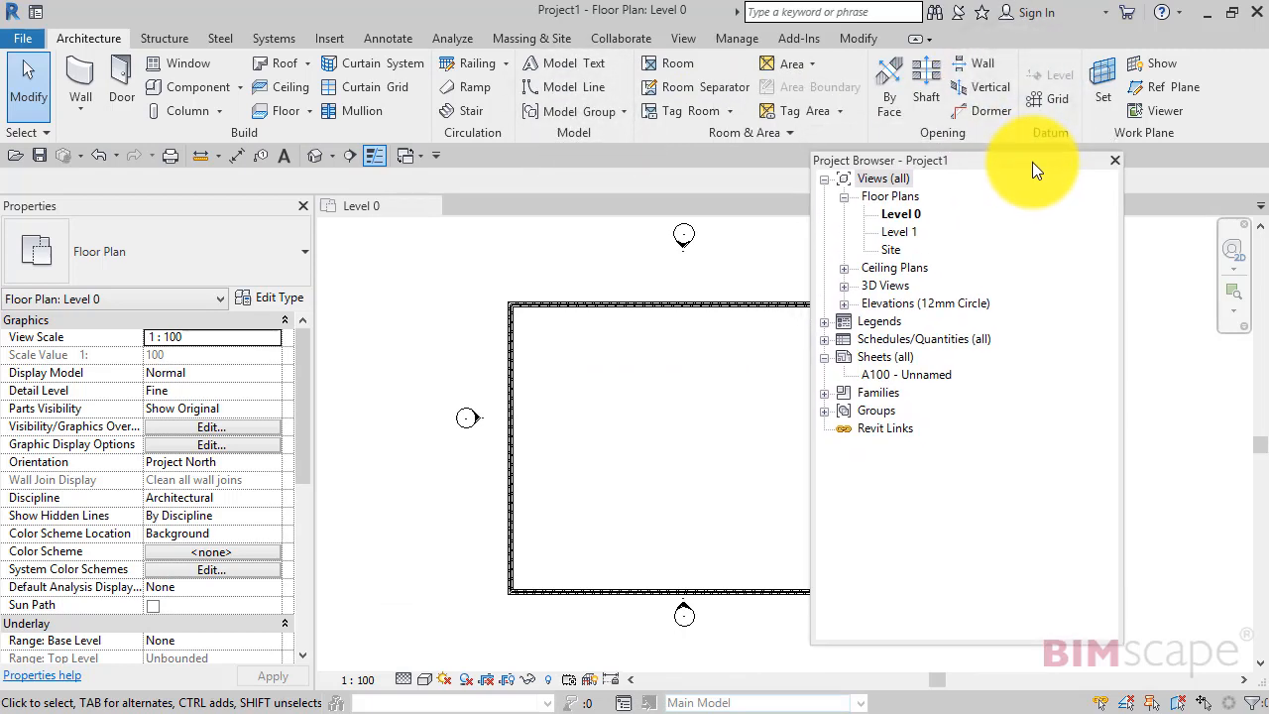
# - Move the floating Project Browser to a new spot over the Level 0 floor plan
pyautogui.moveTo(1032, 160); pyautogui.dragTo(1105, 145)
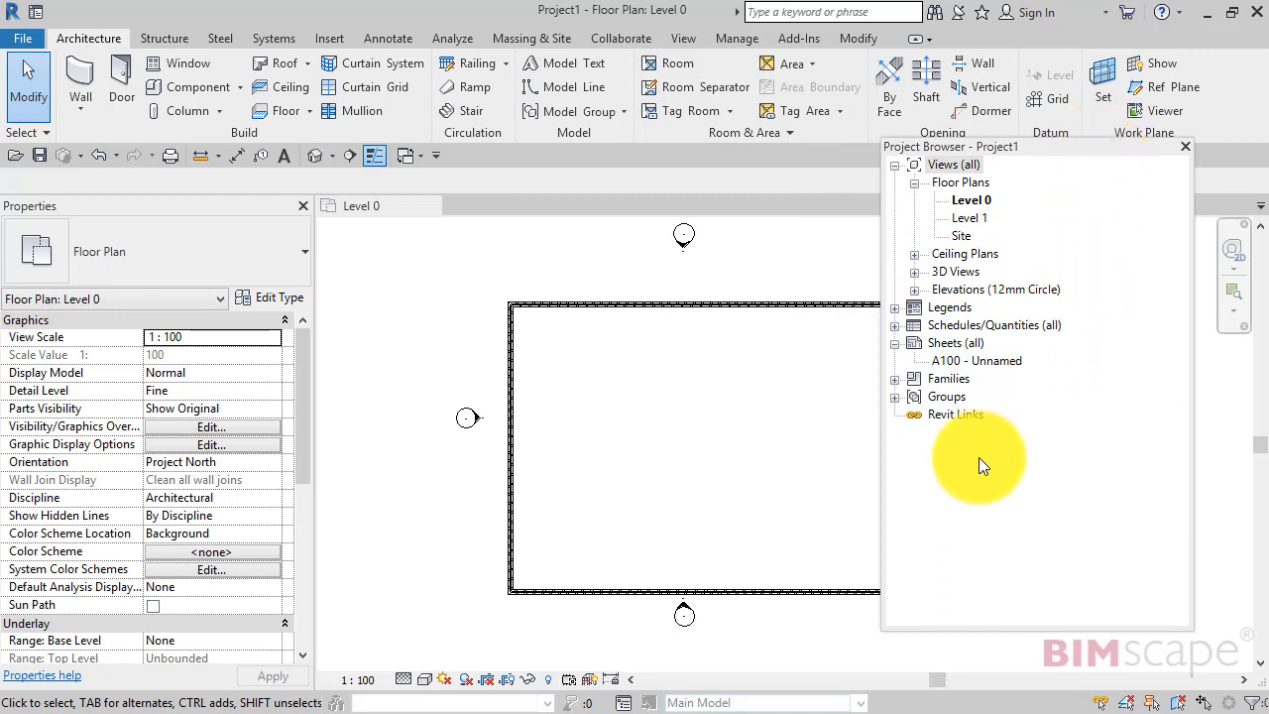
pyautogui.moveTo(798, 297)
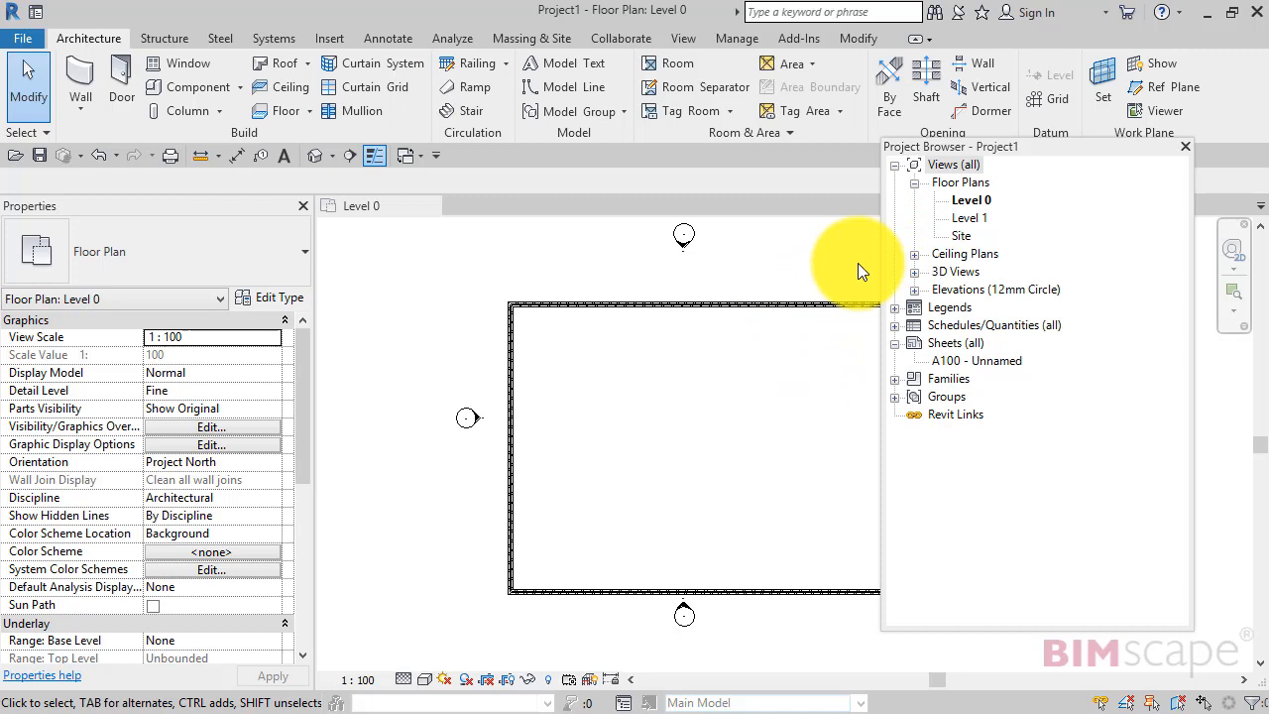
pyautogui.moveTo(995, 187)
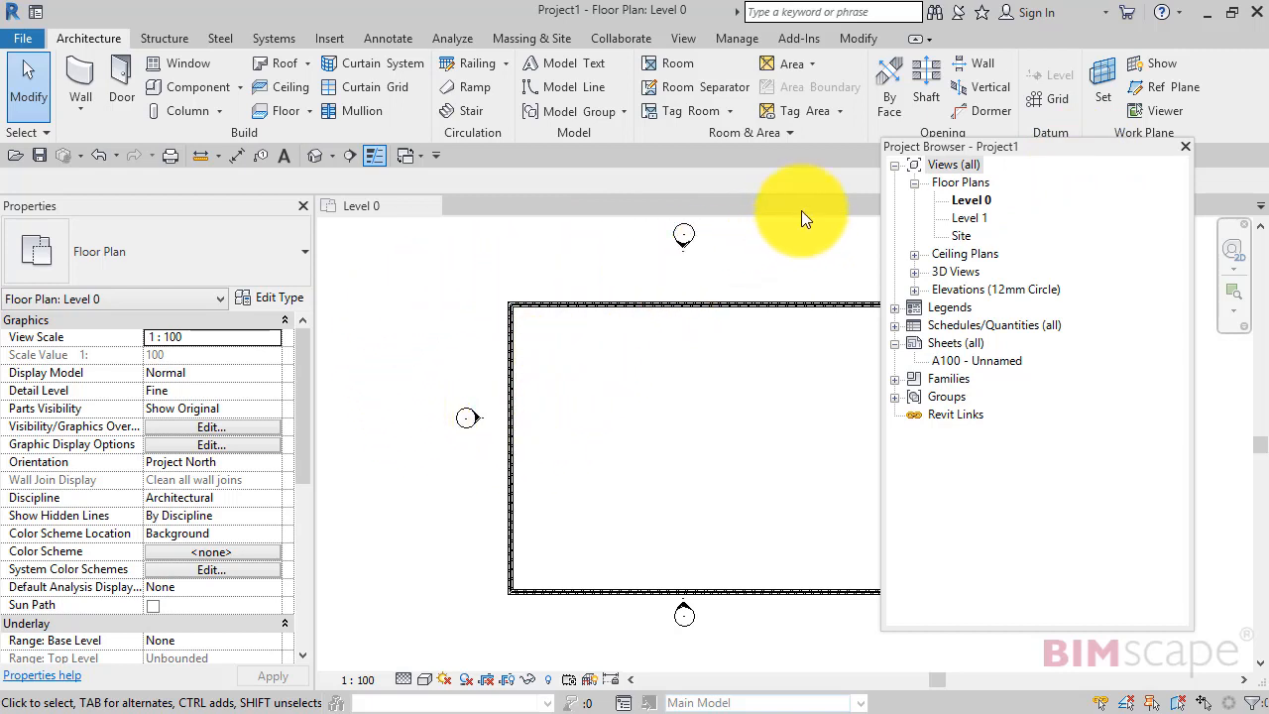
pyautogui.moveTo(1234, 392)
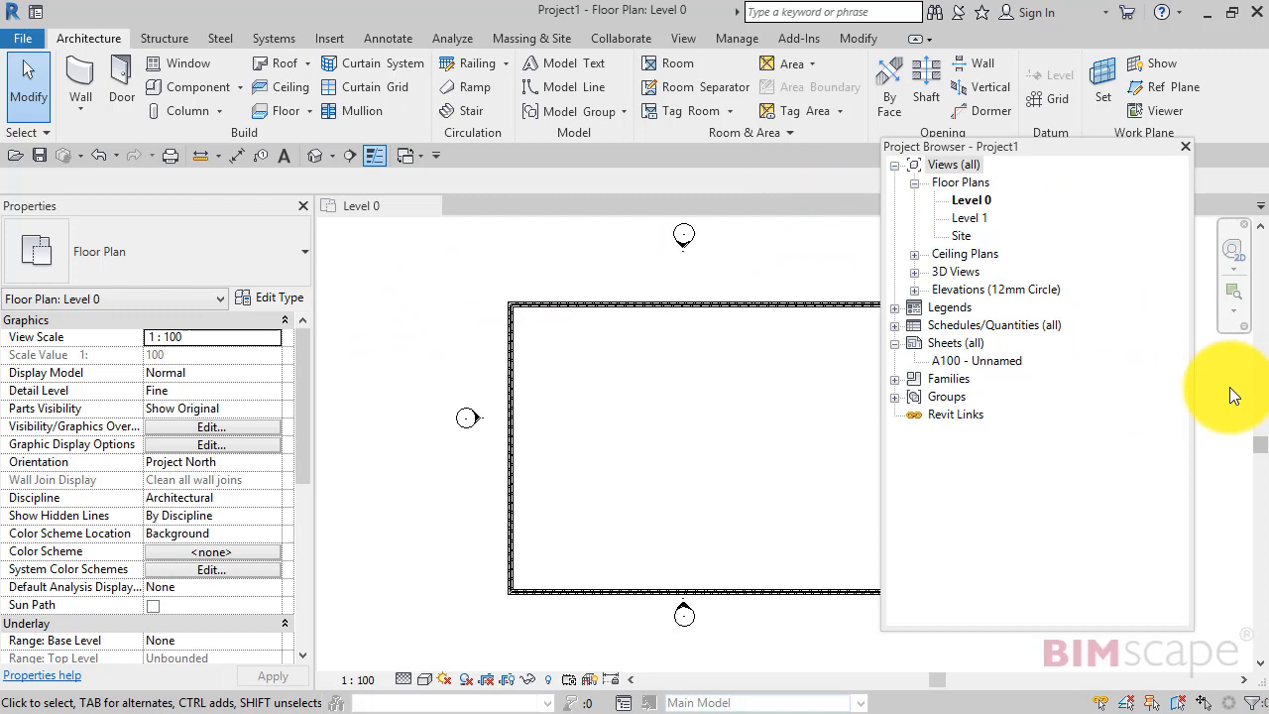
pyautogui.moveTo(1039, 171)
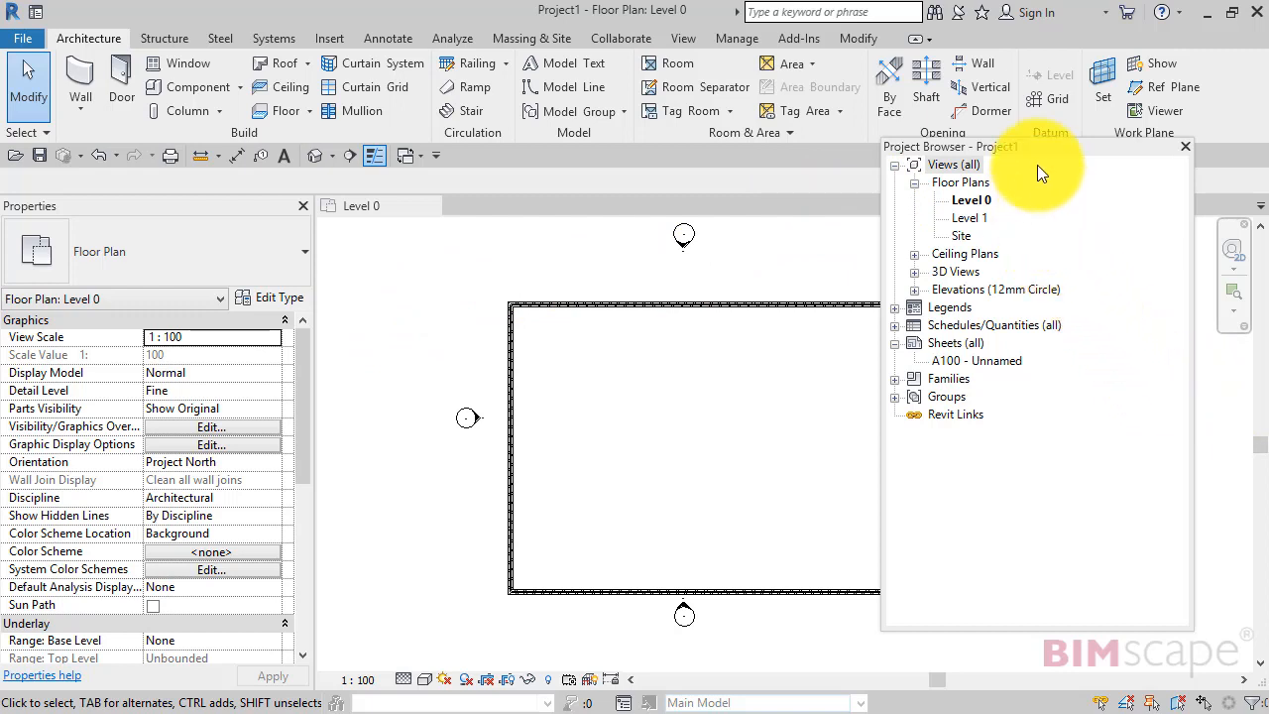
pyautogui.moveTo(1026, 159)
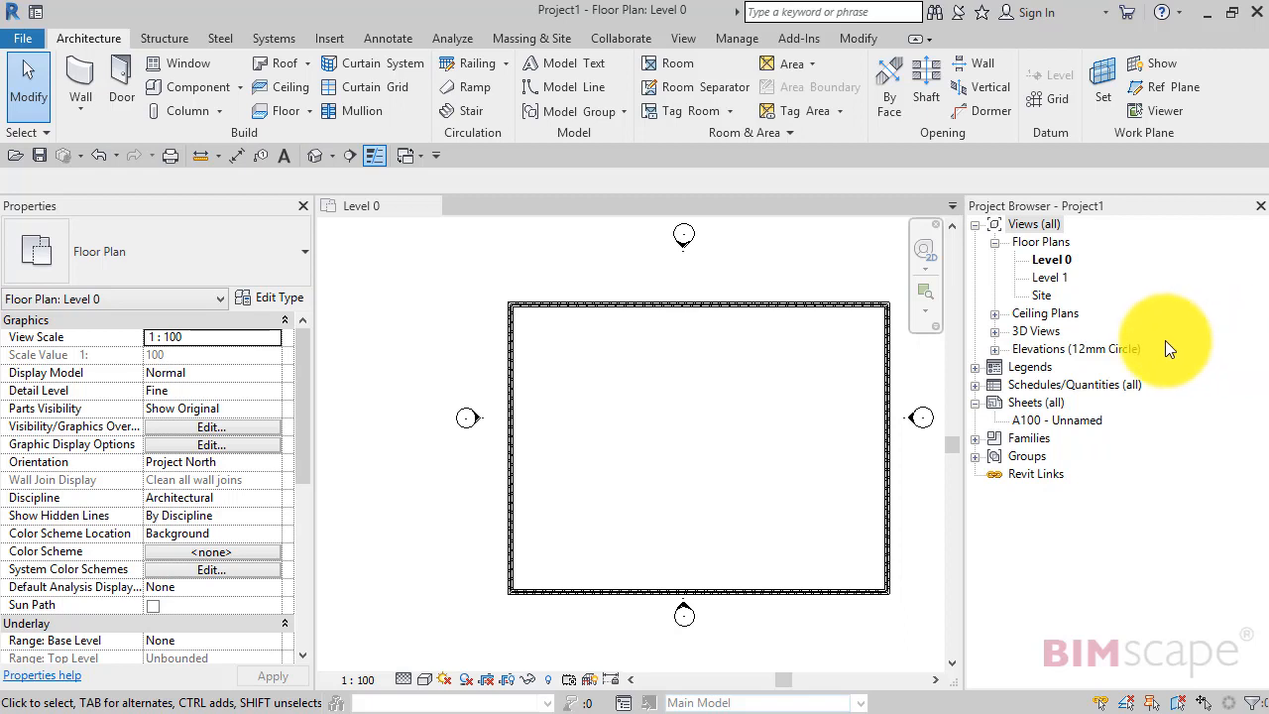
pyautogui.moveTo(431, 481)
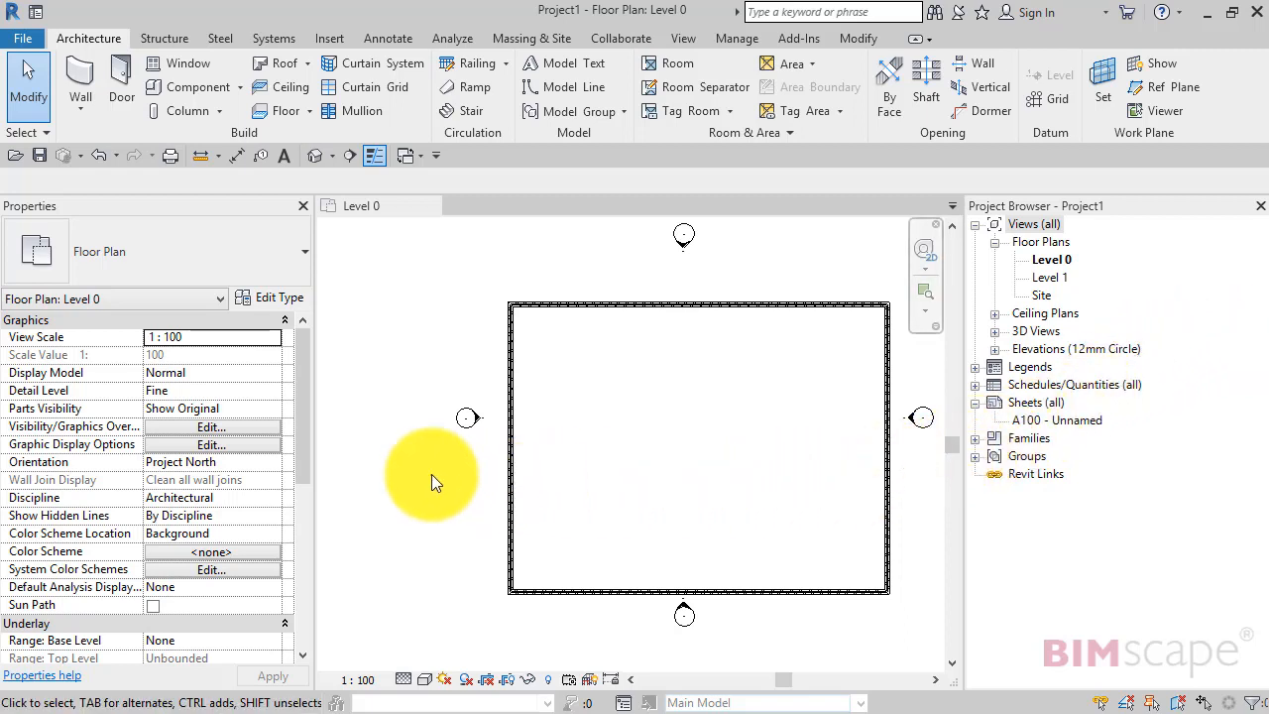
pyautogui.moveTo(699, 262)
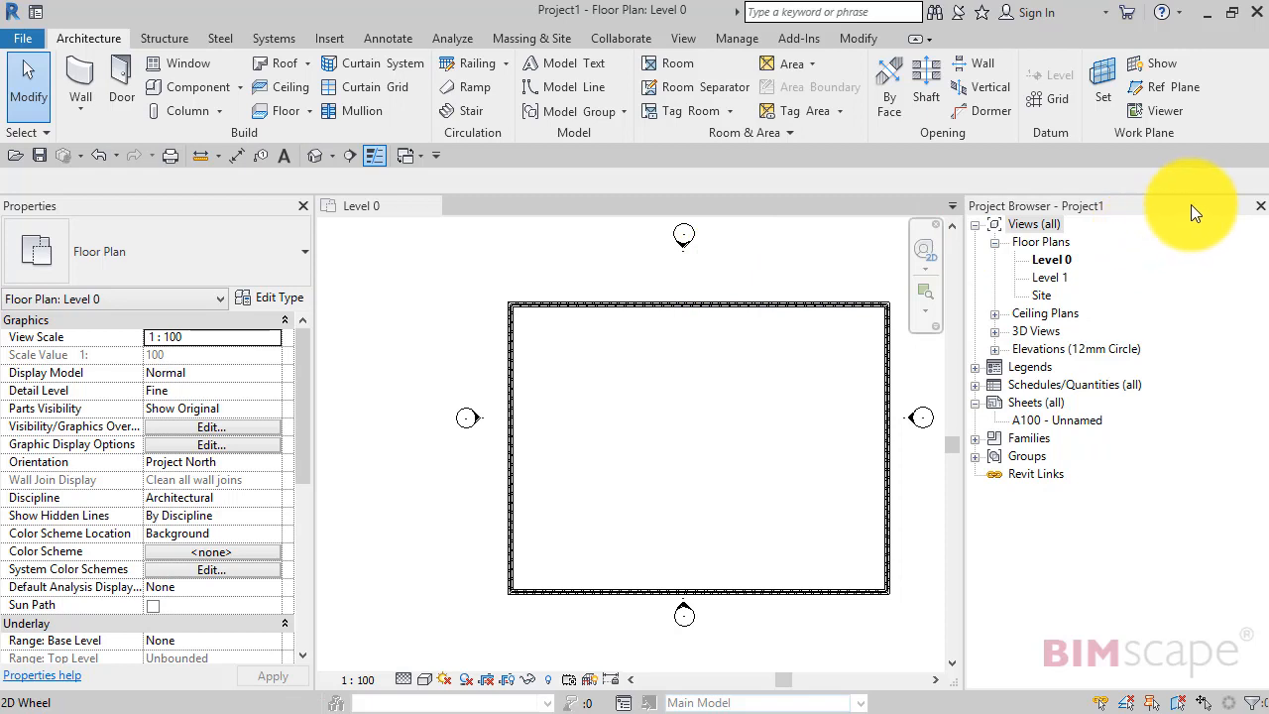
pyautogui.moveTo(1187, 226)
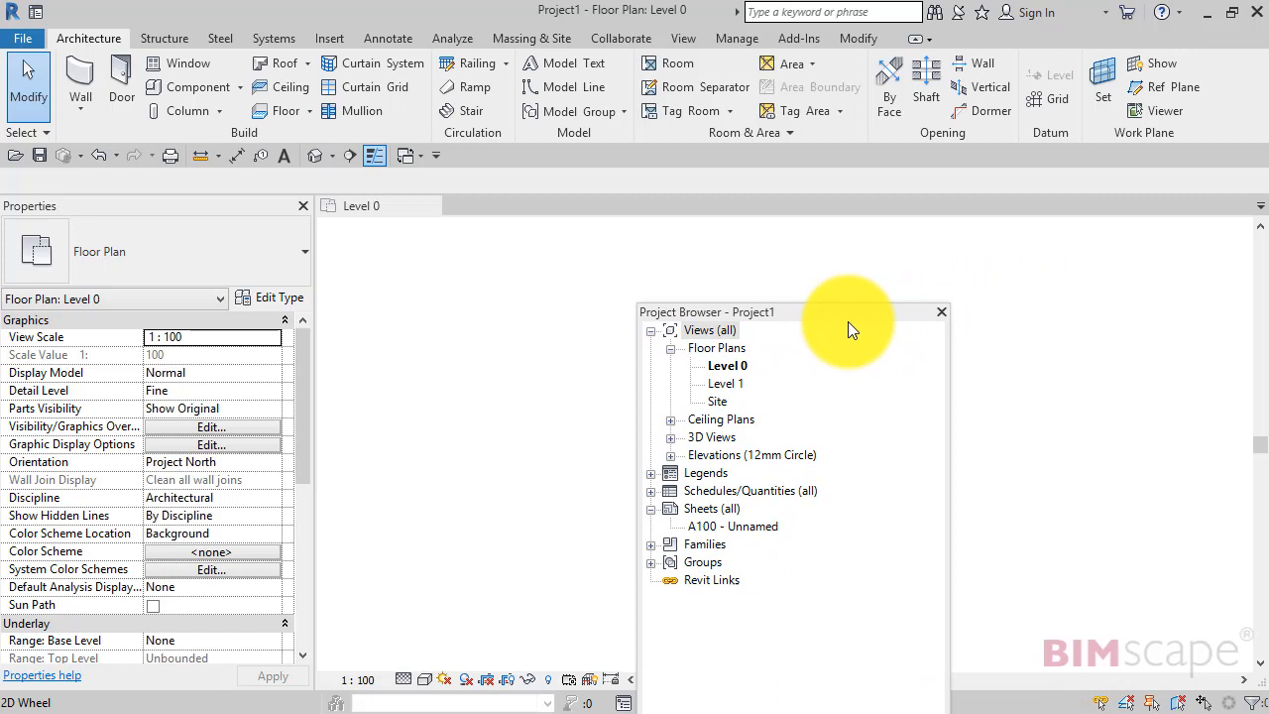
# - Undock the Project Browser into the view and slide it left across the floor plan
pyautogui.moveTo(848, 311); pyautogui.dragTo(664, 301)
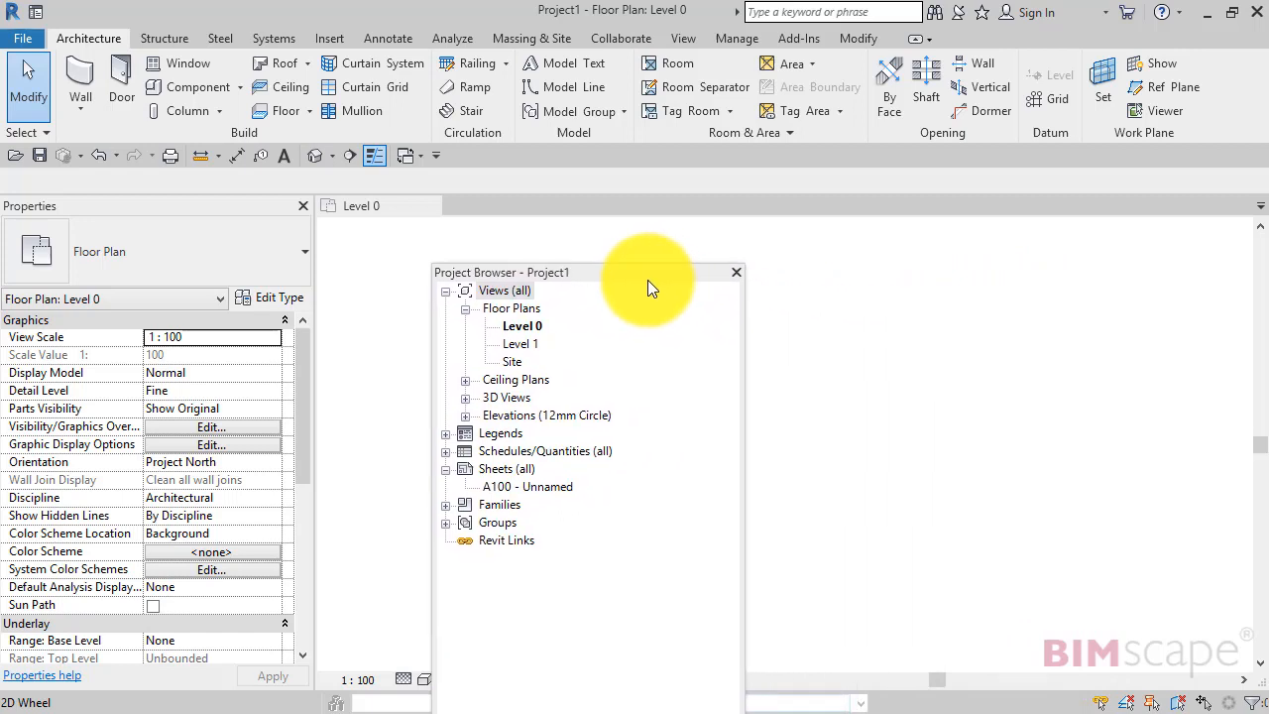
pyautogui.moveTo(649, 271); pyautogui.dragTo(578, 290)
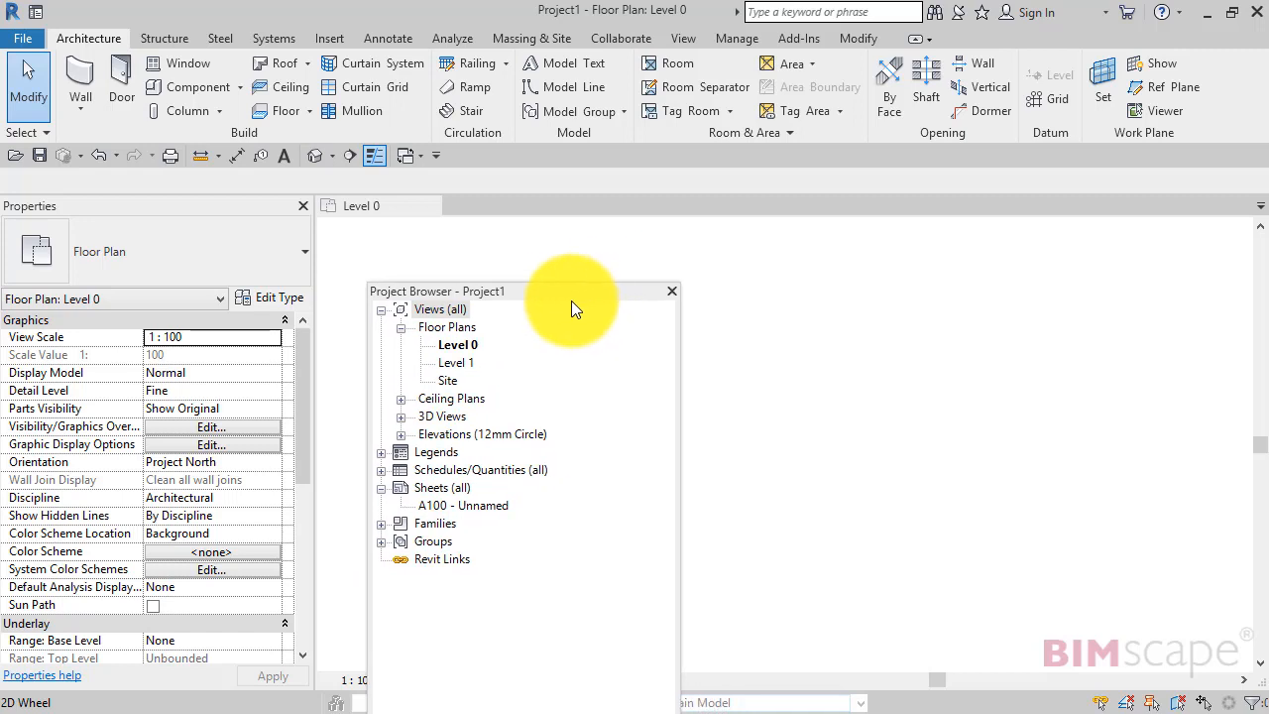
pyautogui.moveTo(570, 291); pyautogui.dragTo(282, 258)
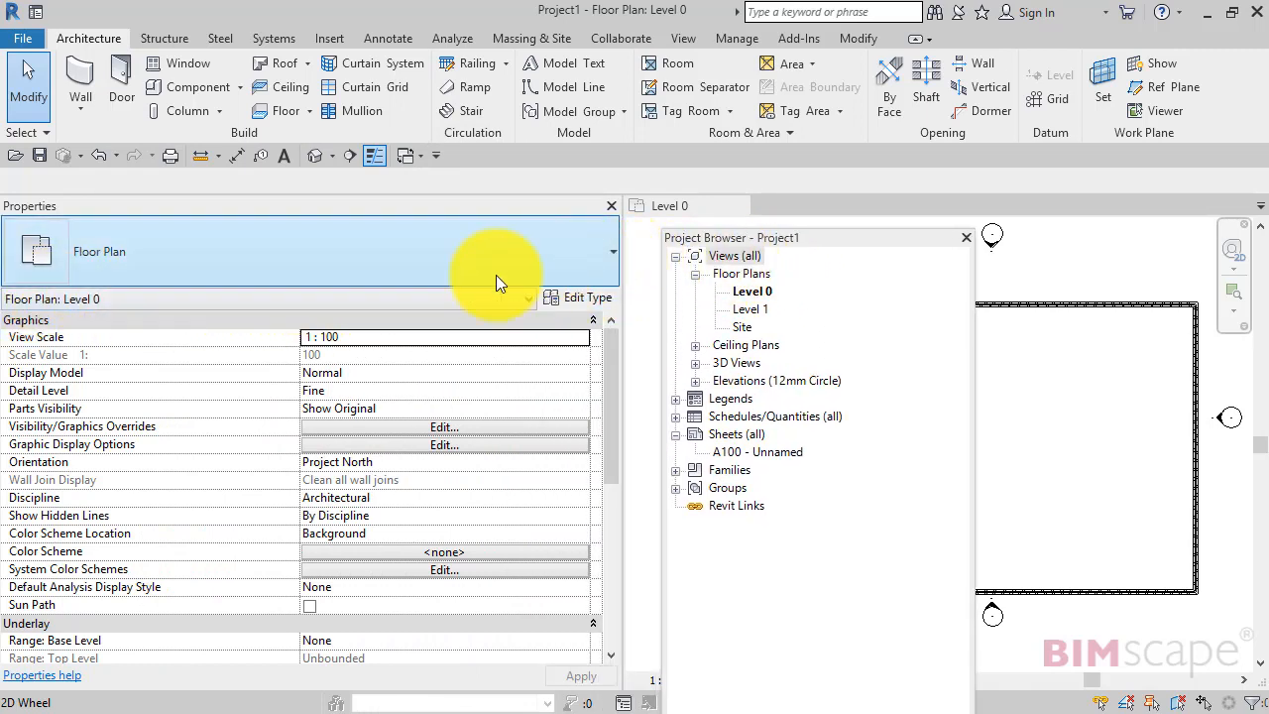
pyautogui.moveTo(555, 293)
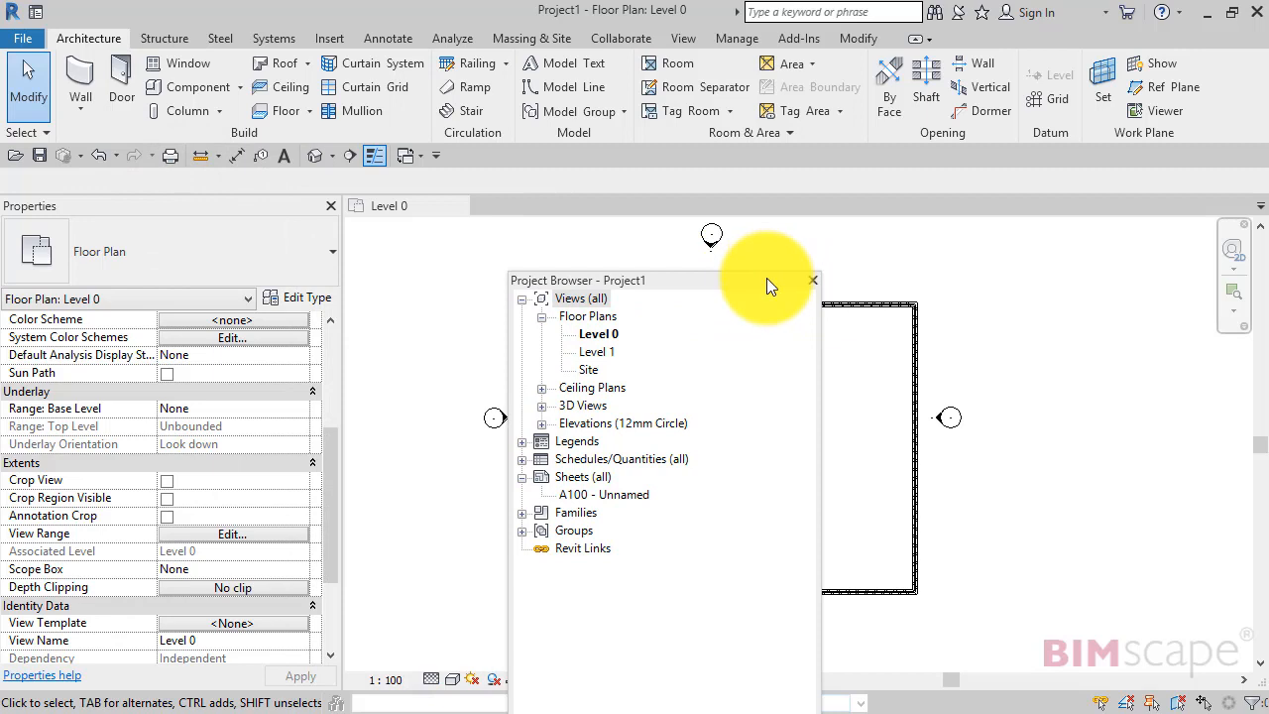
# - Dock the Project Browser onto Properties as a tab, then switch between both tabs
pyautogui.moveTo(578, 280); pyautogui.dragTo(506, 271)
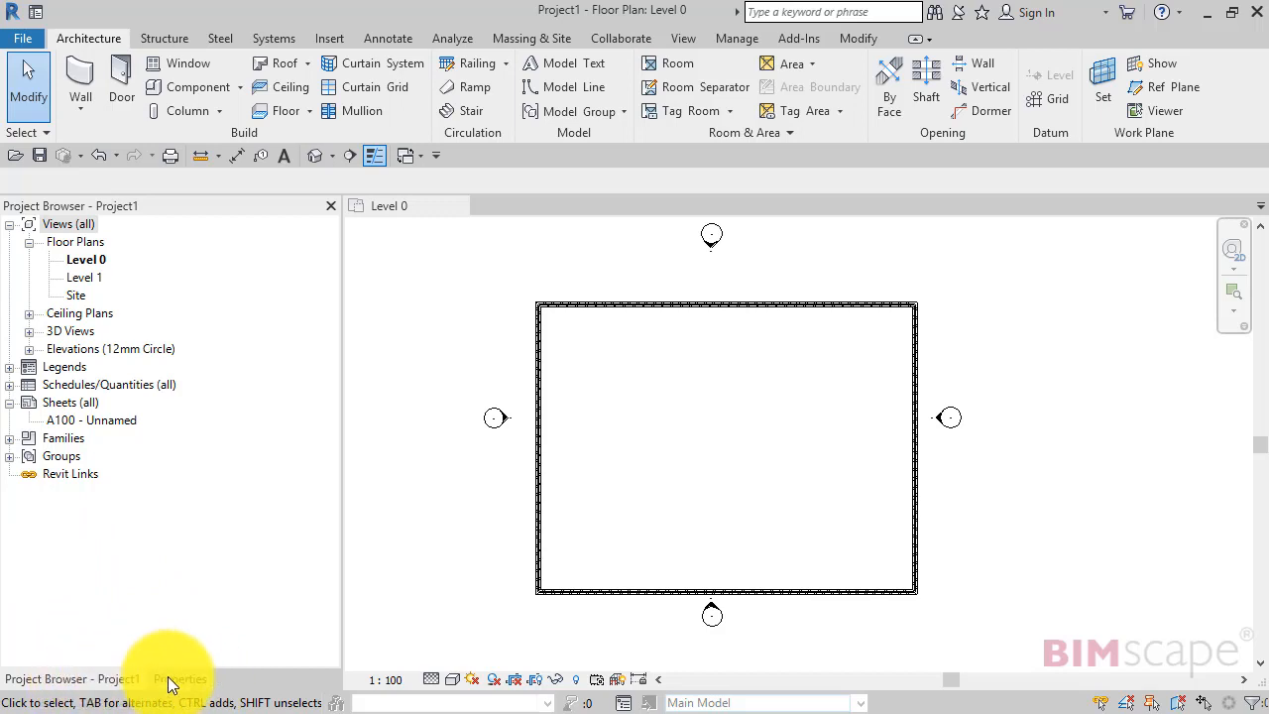
pyautogui.click(180, 678)
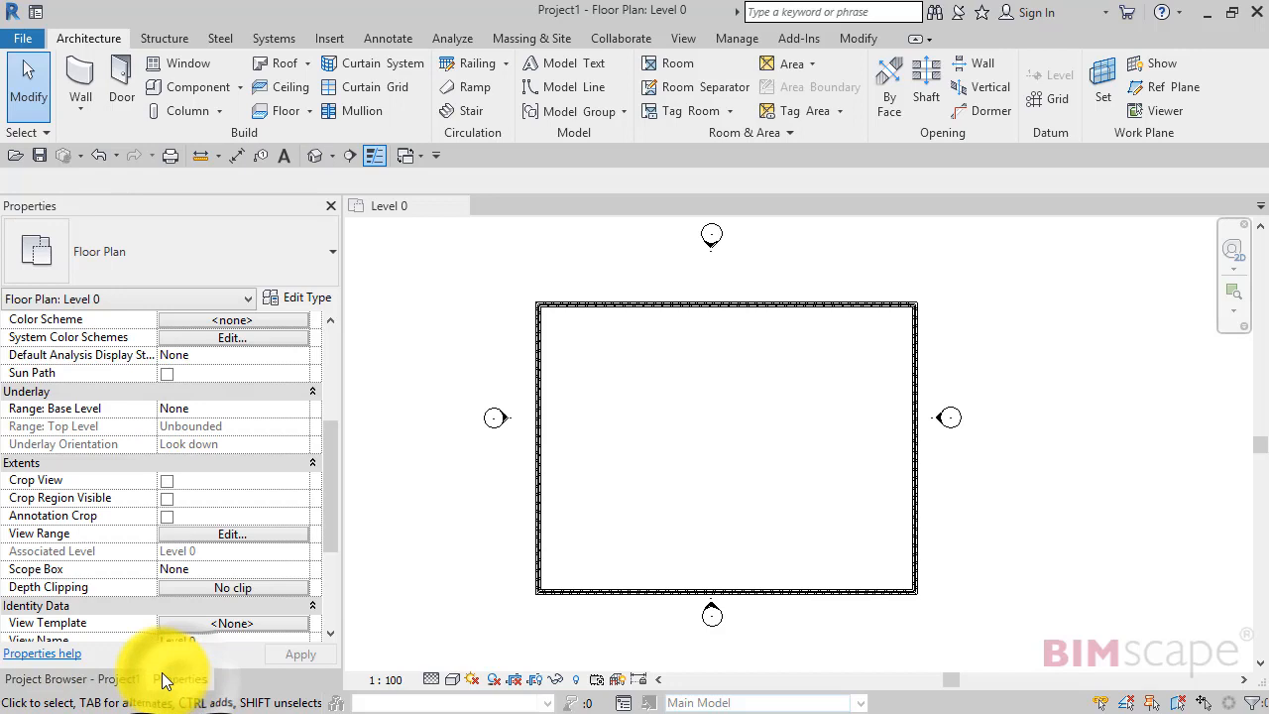
pyautogui.click(44, 678)
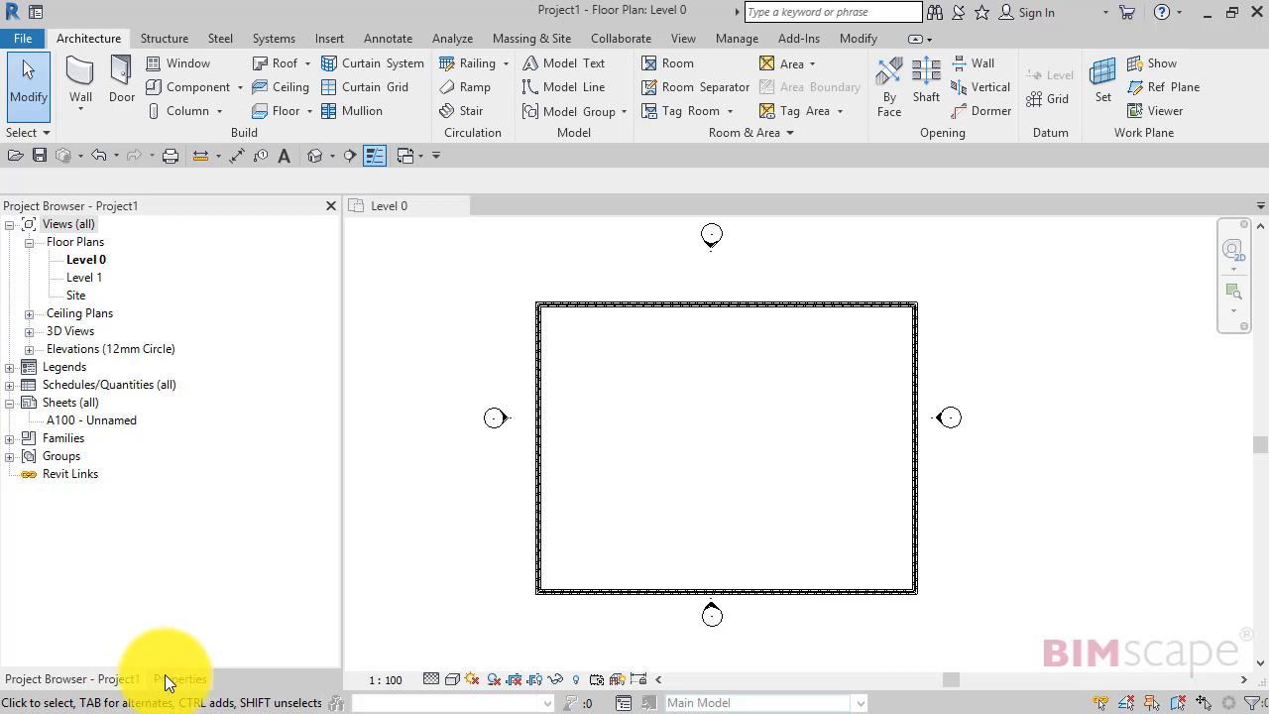
pyautogui.click(182, 678)
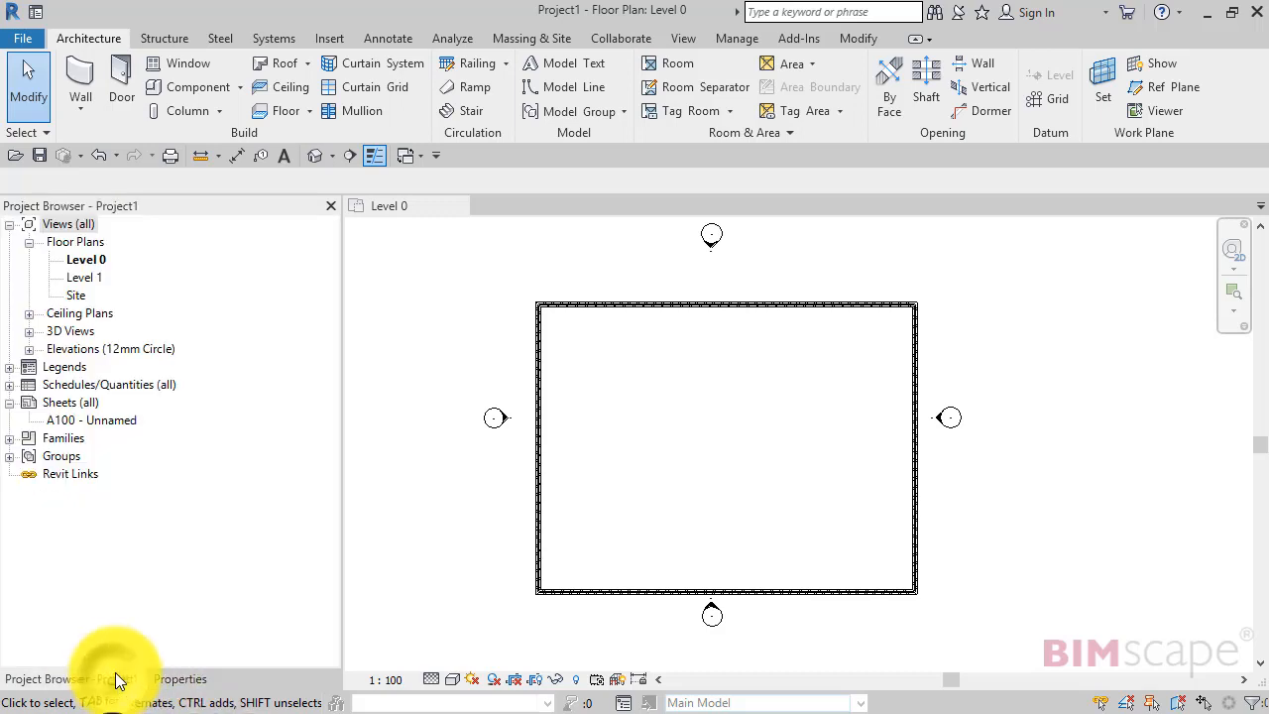
pyautogui.moveTo(10, 506)
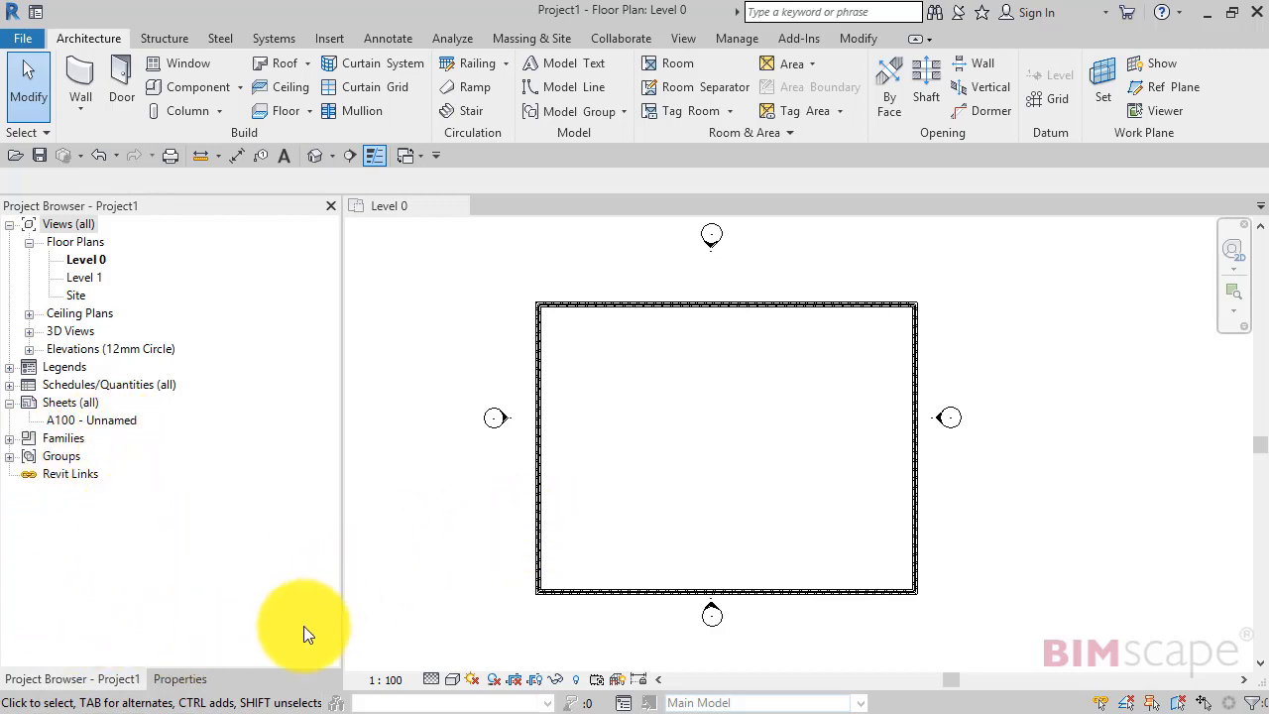
pyautogui.click(181, 679)
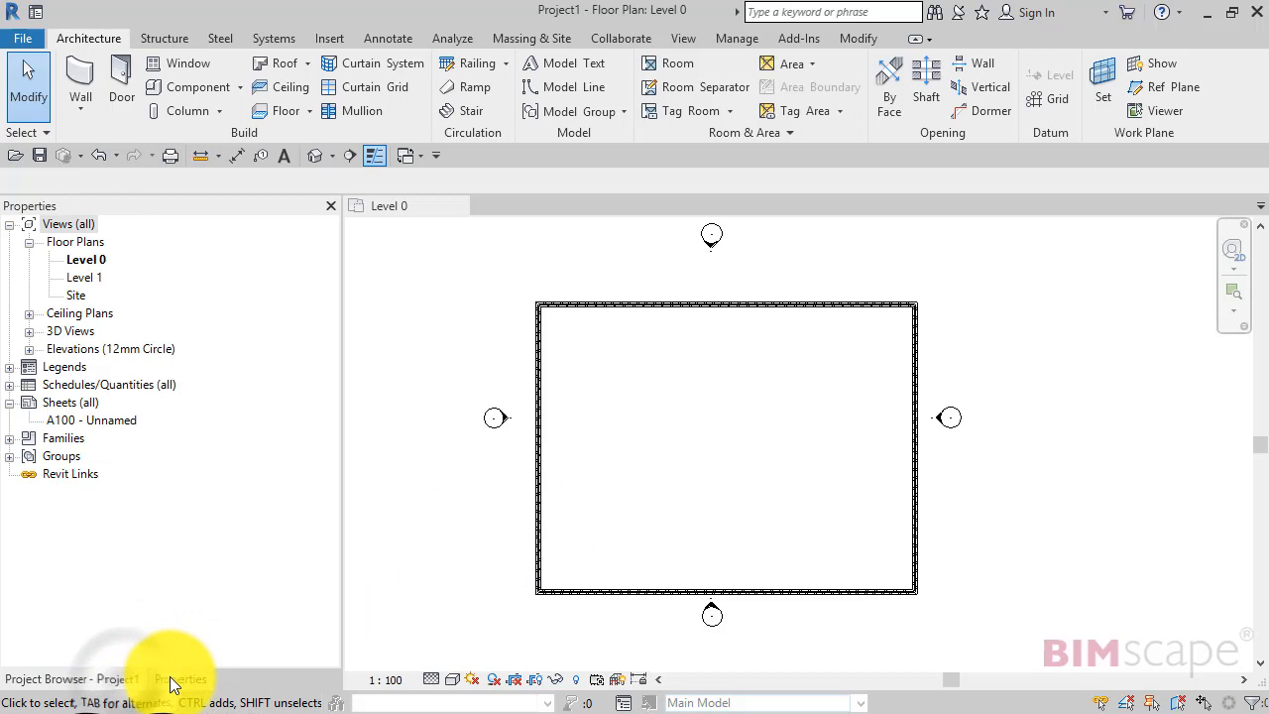
pyautogui.click(180, 678)
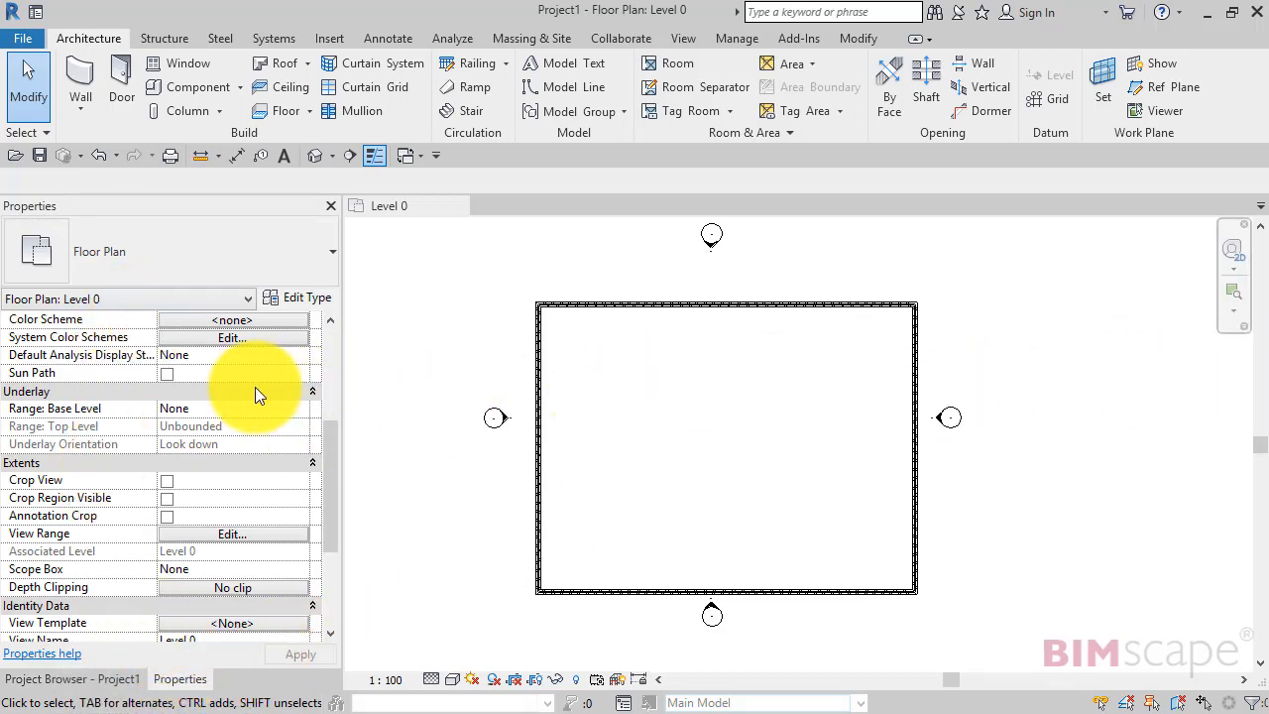
pyautogui.moveTo(238, 457)
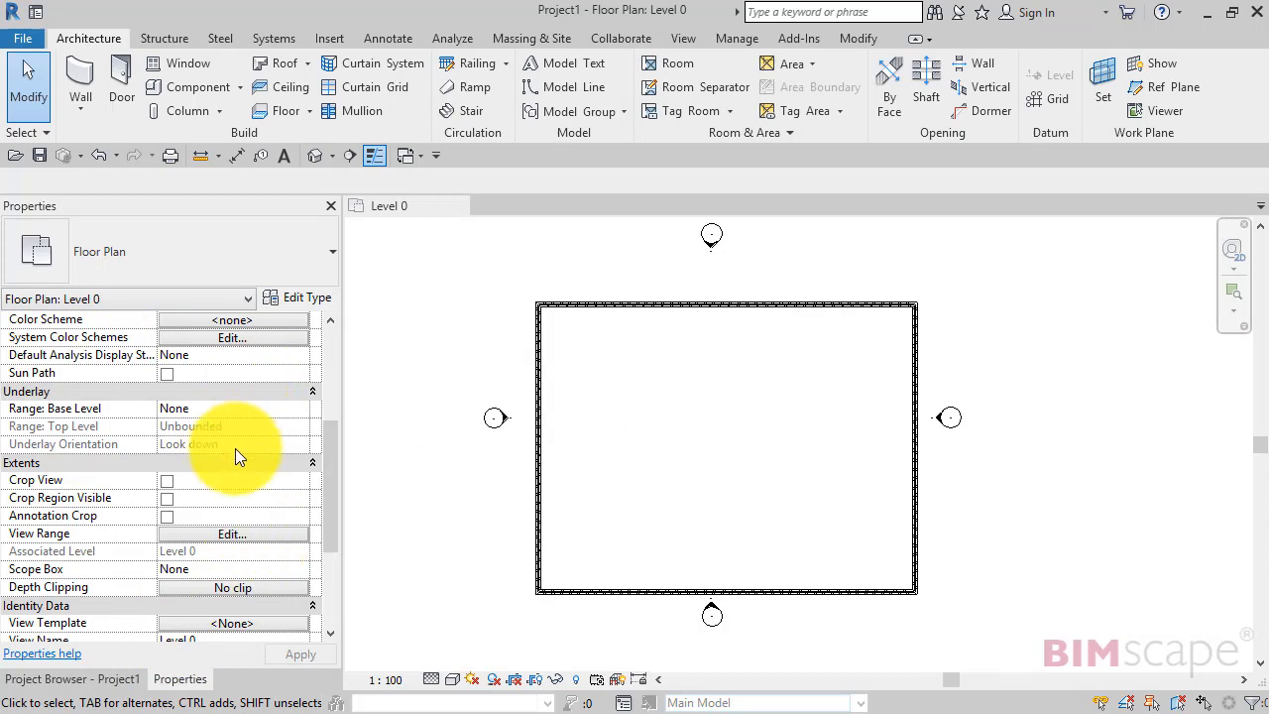
pyautogui.moveTo(347, 503)
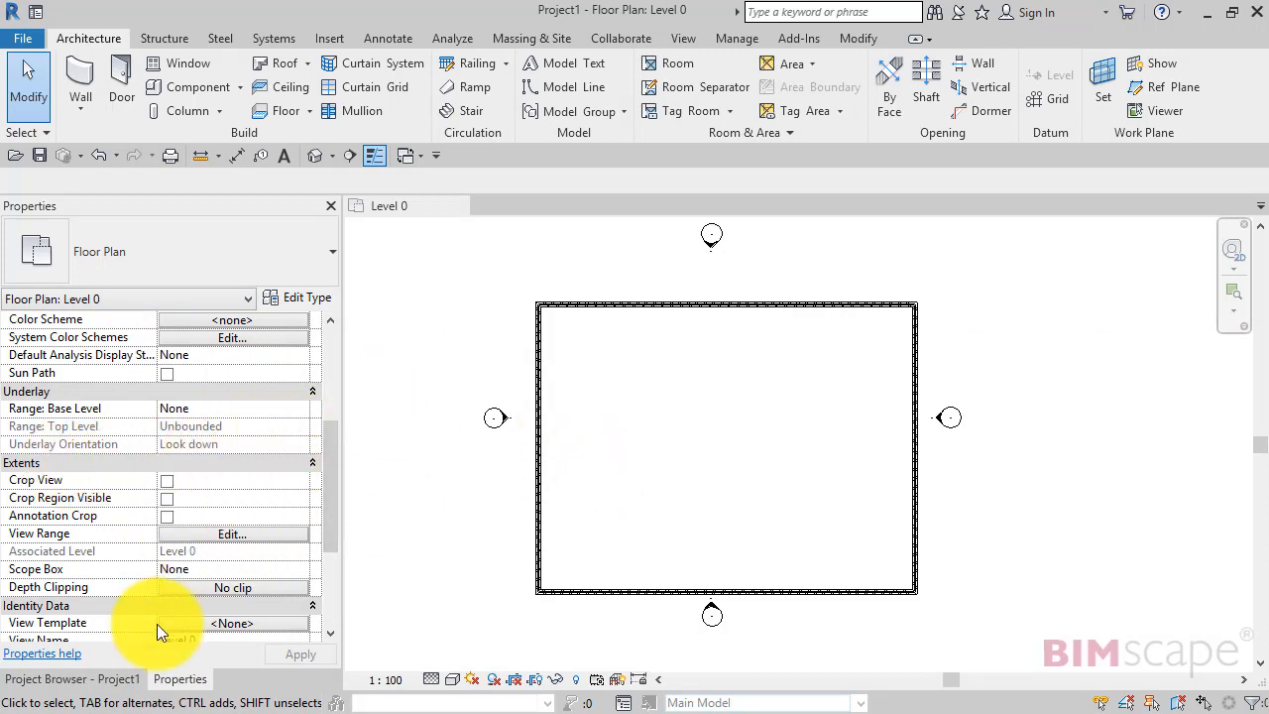
pyautogui.click(71, 678)
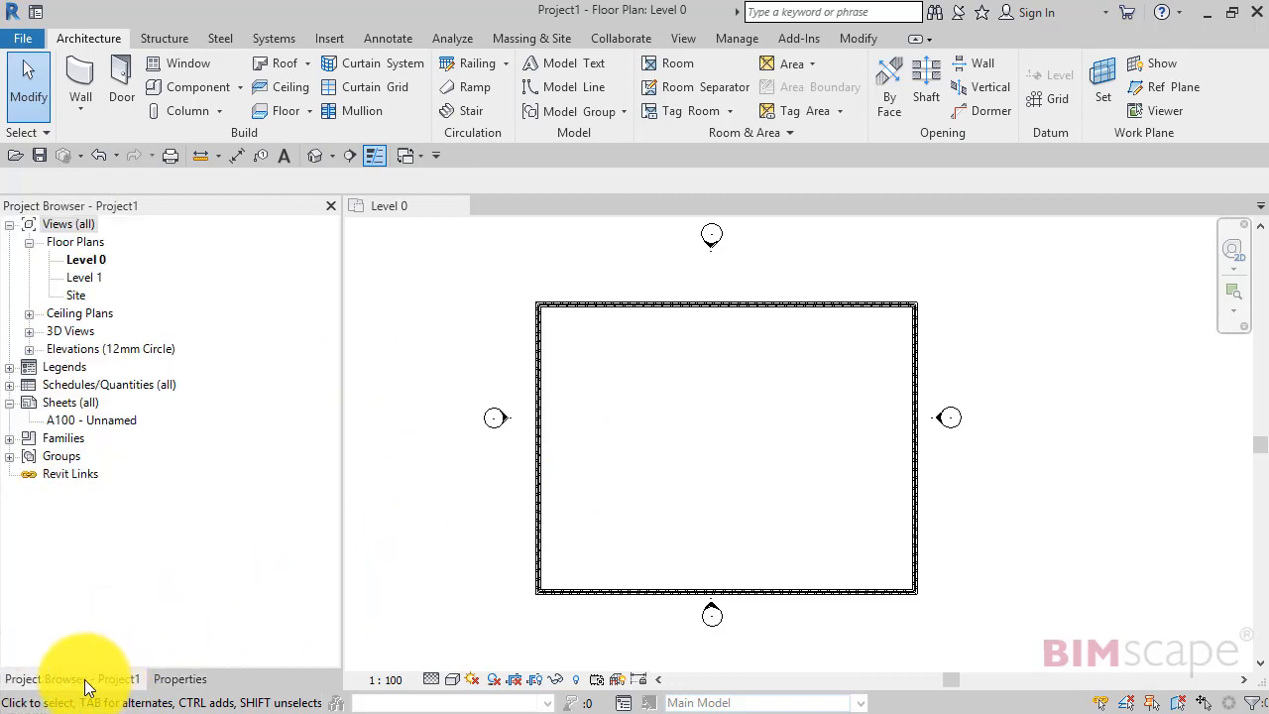
# - Select the Project Browser tab to start moving it above the view area
pyautogui.click(179, 678)
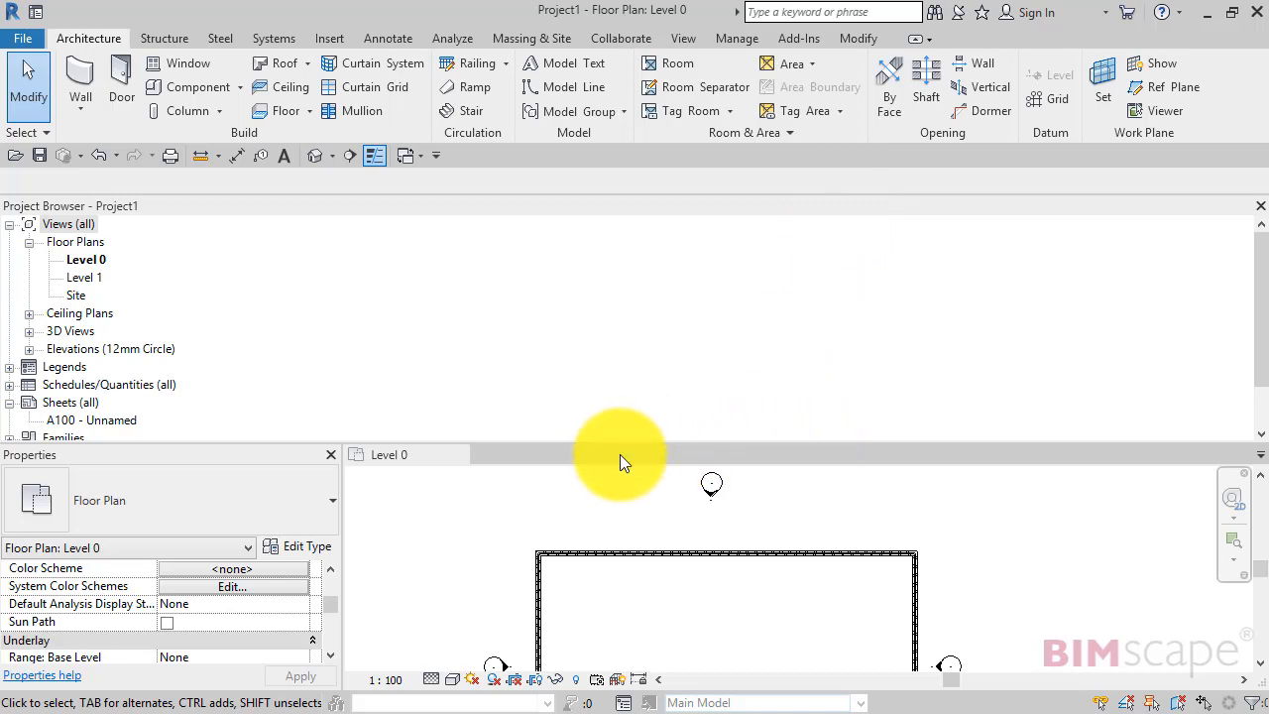
pyautogui.moveTo(619, 453)
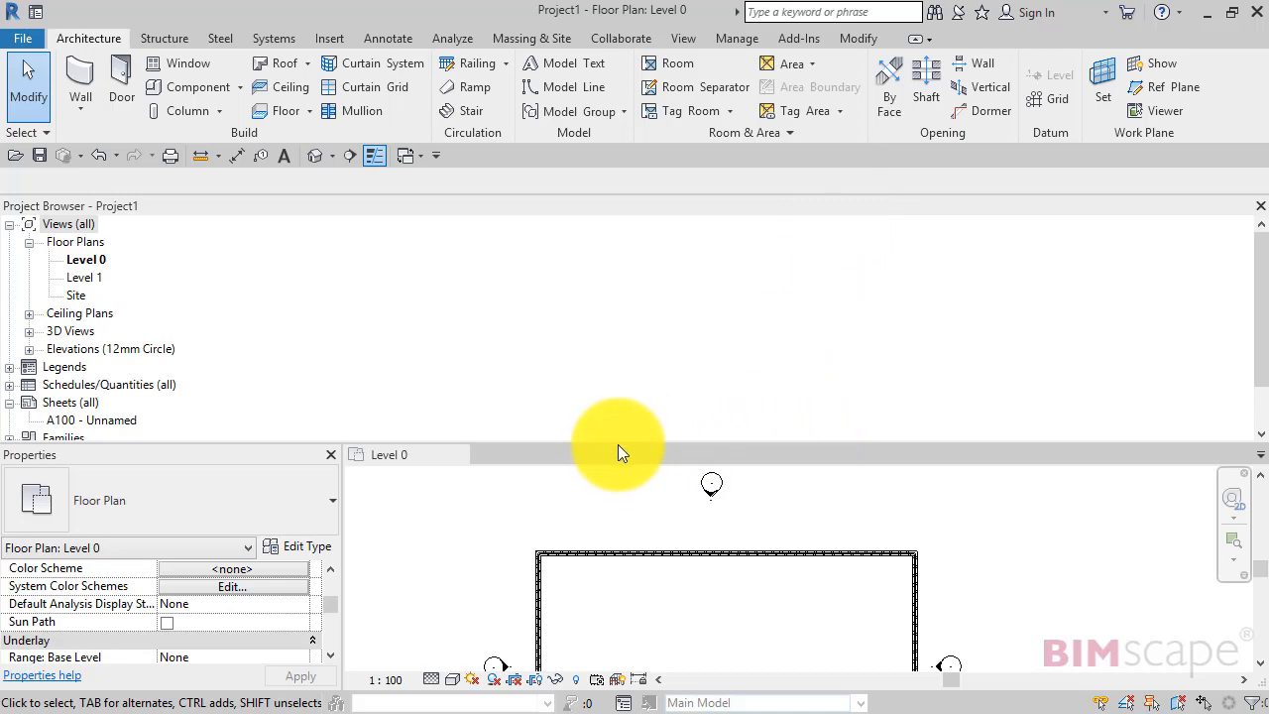
pyautogui.moveTo(312, 355)
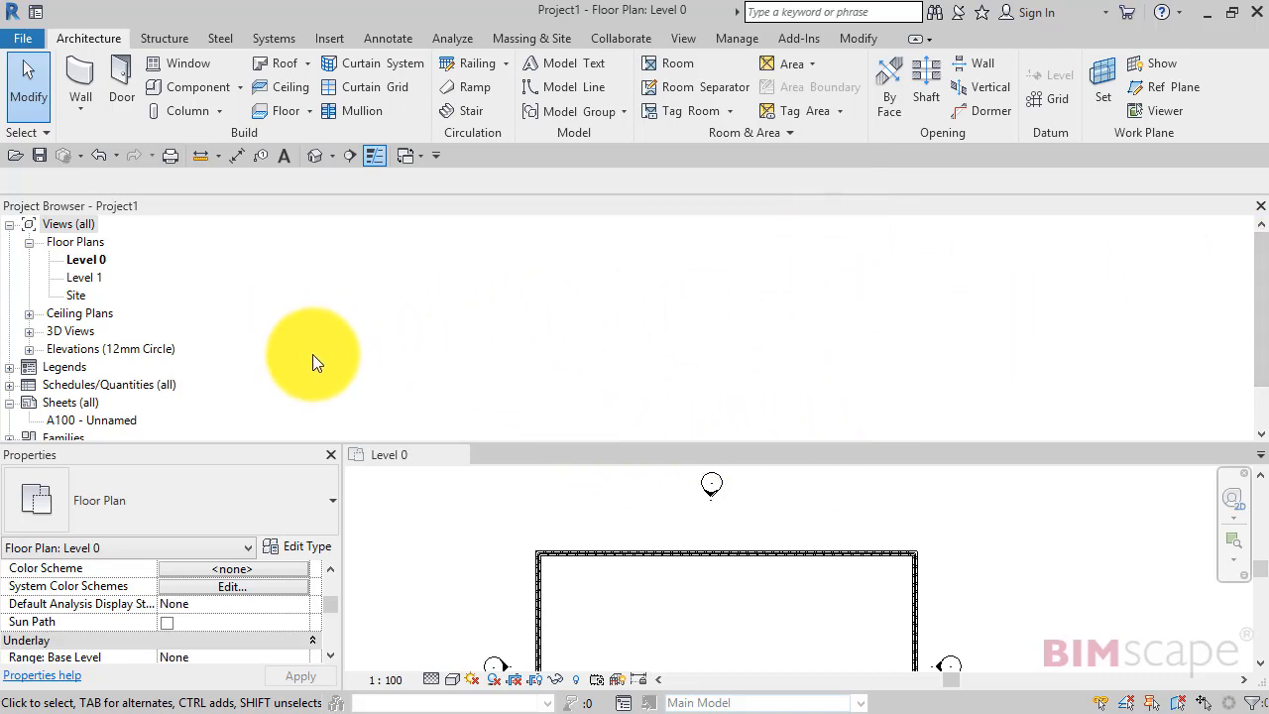
pyautogui.moveTo(962, 550)
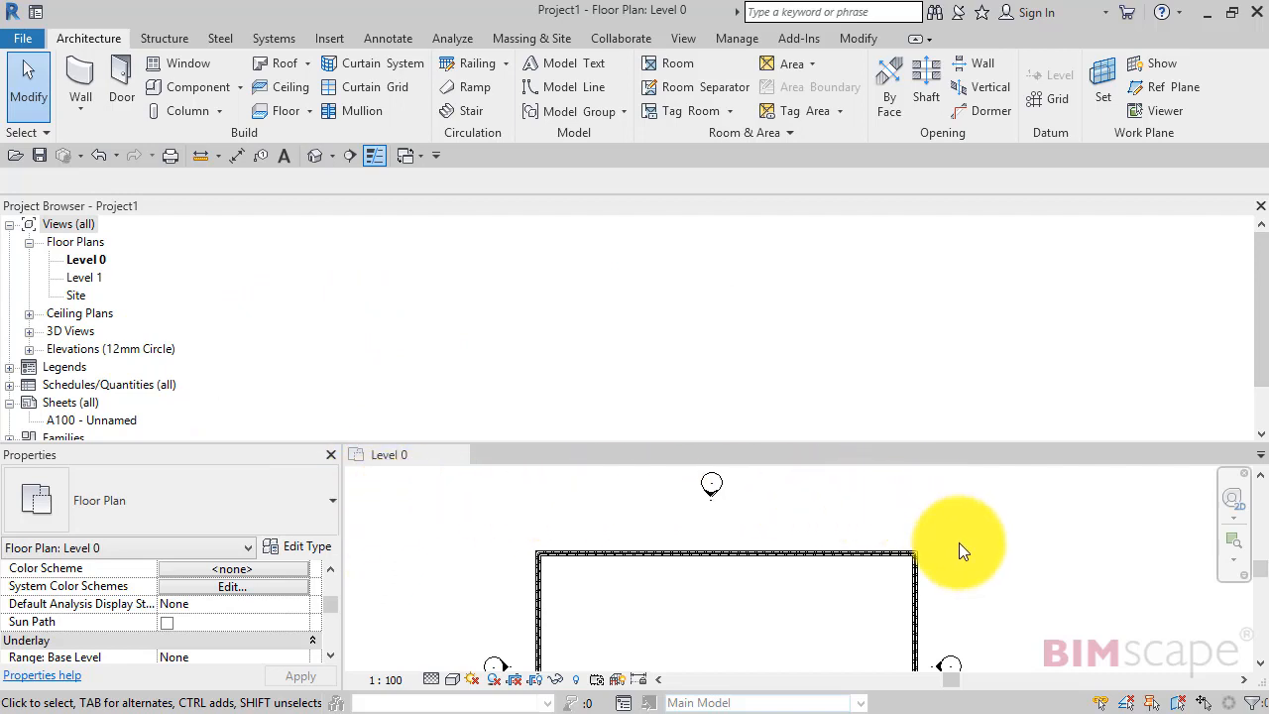